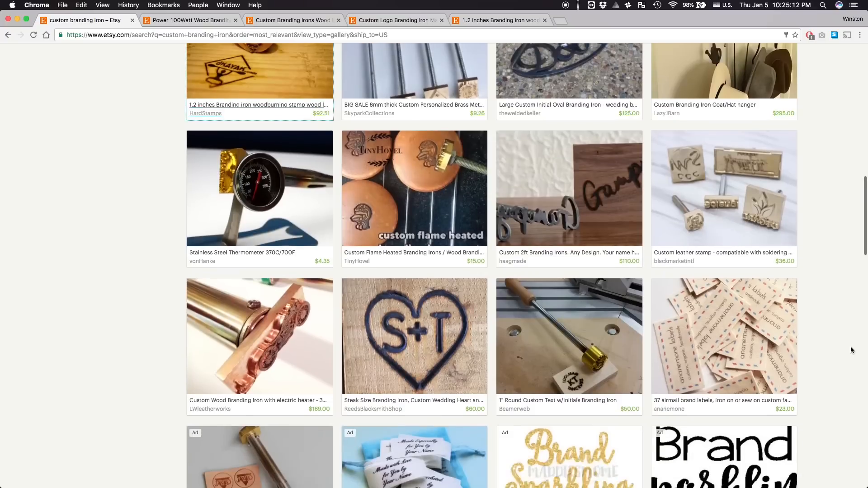
# - View the Custom Branding Irons Etsy listing and compare prices across Material options
pyautogui.click(259, 188)
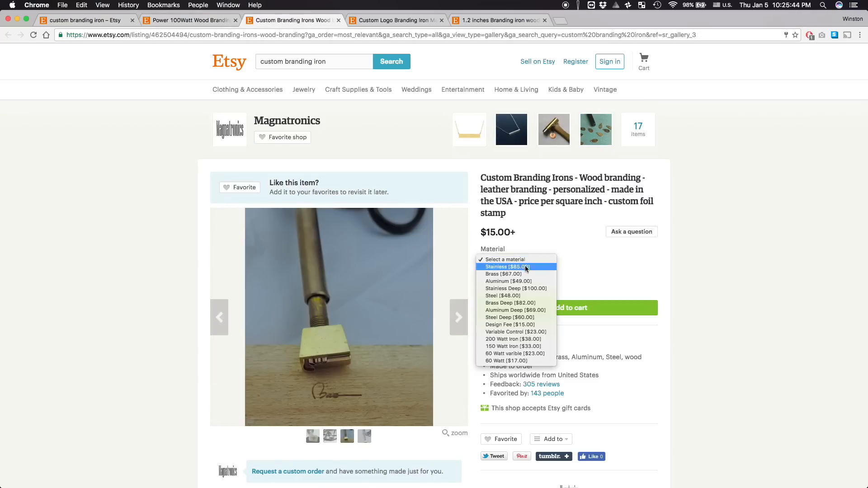
pyautogui.click(510, 303)
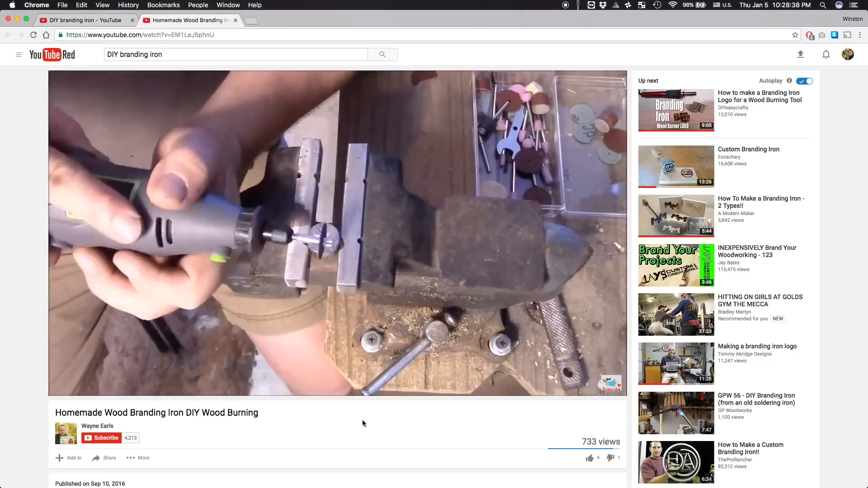
# - Play the Homemade Wood Branding Iron DIY Wood Burning video
pyautogui.click(677, 110)
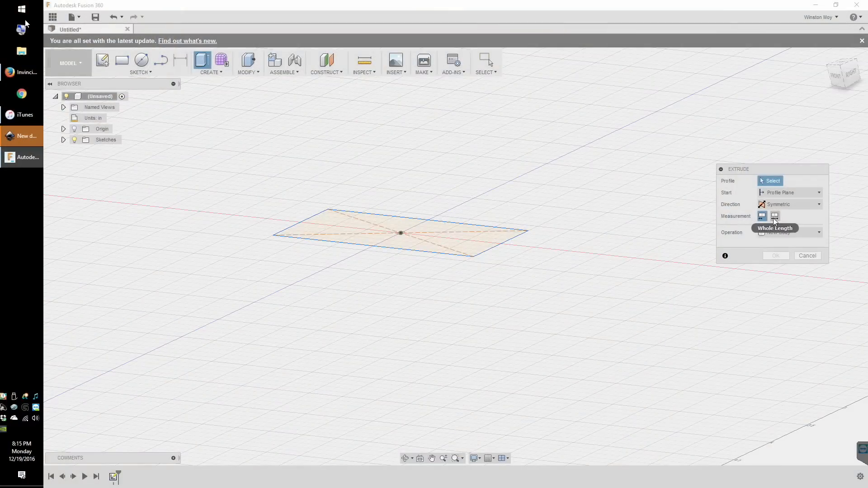
# - Confirm the symmetric extrusion into a box and begin a sketch on its side face
pyautogui.click(776, 255)
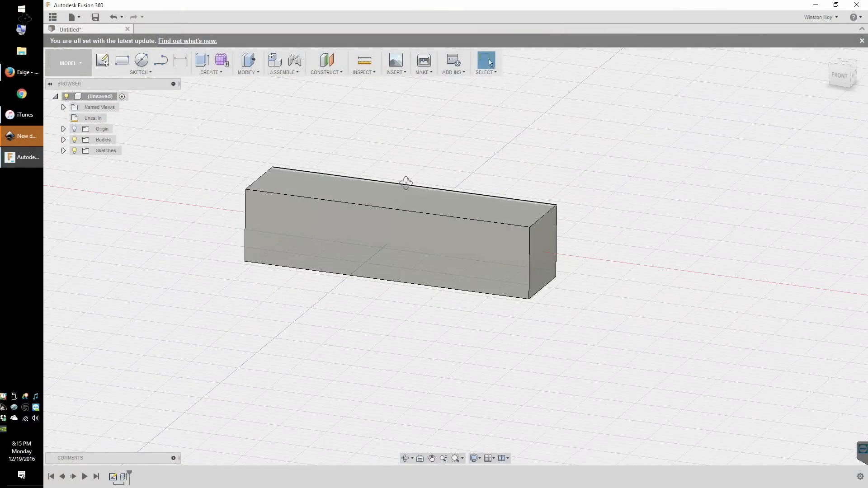
pyautogui.rightClick(388, 227)
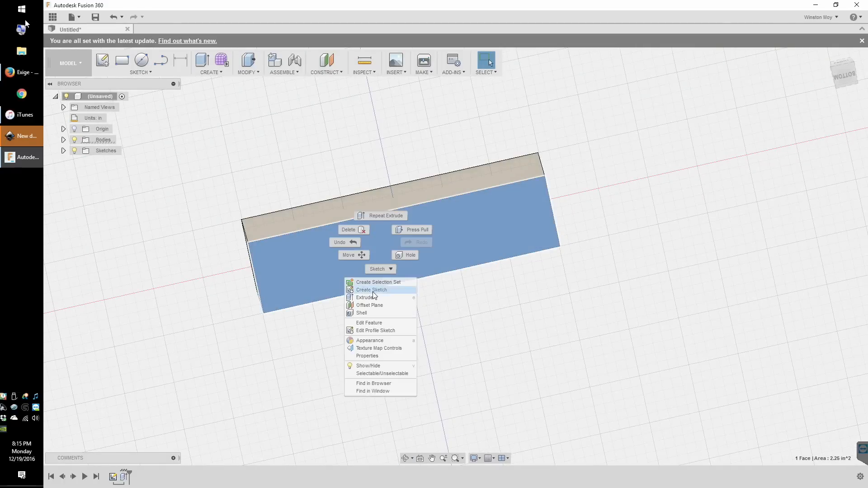
pyautogui.click(372, 289)
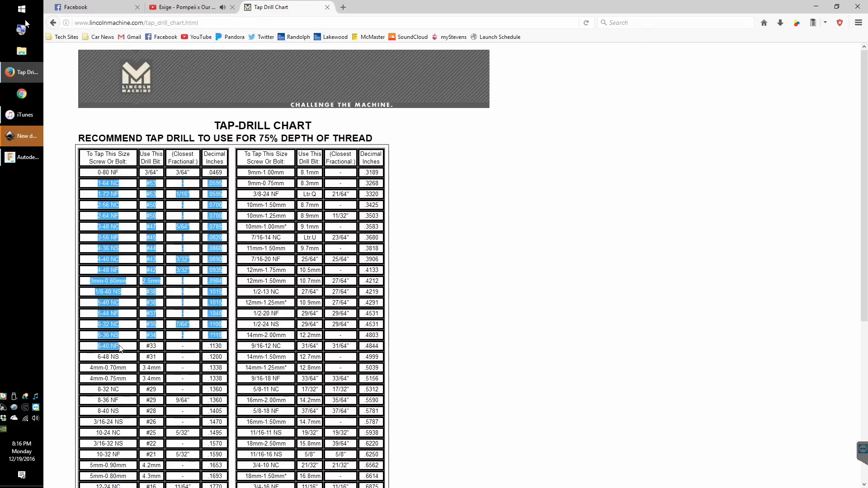
# - Scroll the Lincoln Machine tap drill chart to the small screw size rows
pyautogui.scroll(-3)
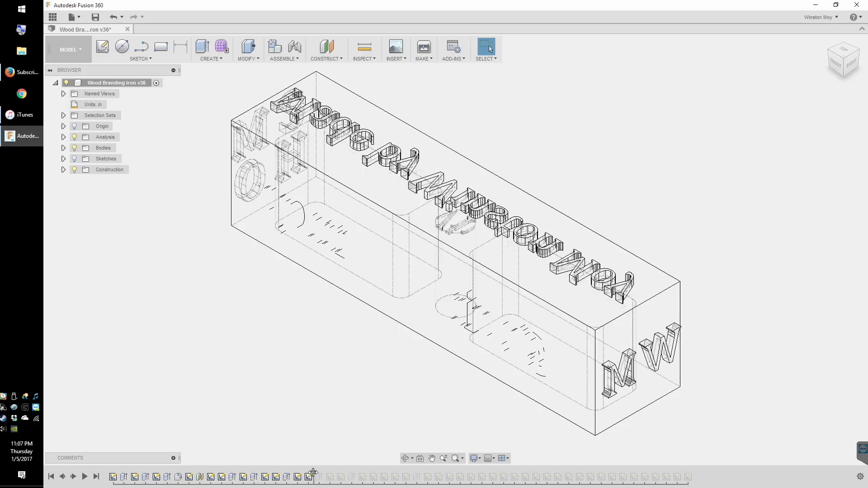
# - Create a new machining setup for the branding iron in the CAM workspace
pyautogui.click(343, 477)
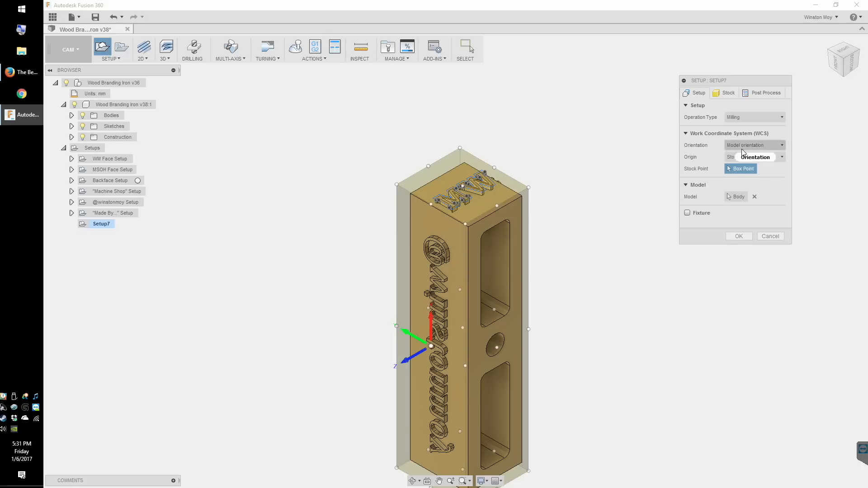
# - Orient the setup by selected X & Y axes with the stock box point as origin
pyautogui.click(754, 145)
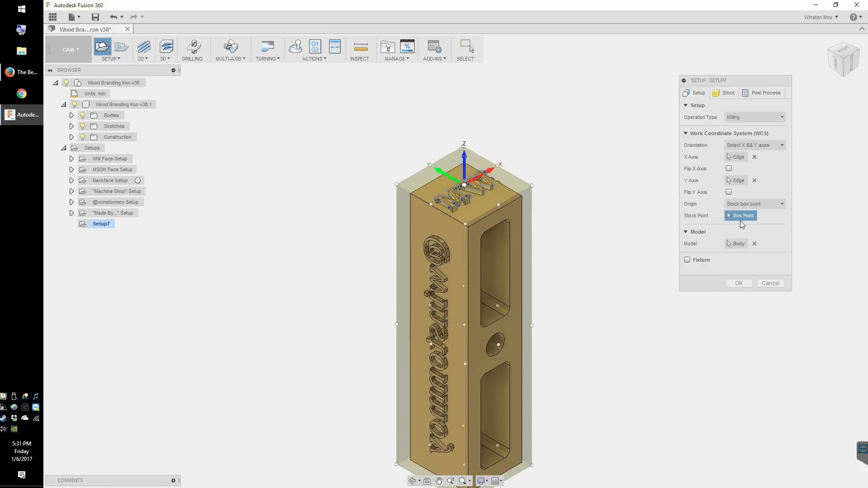
pyautogui.click(759, 129)
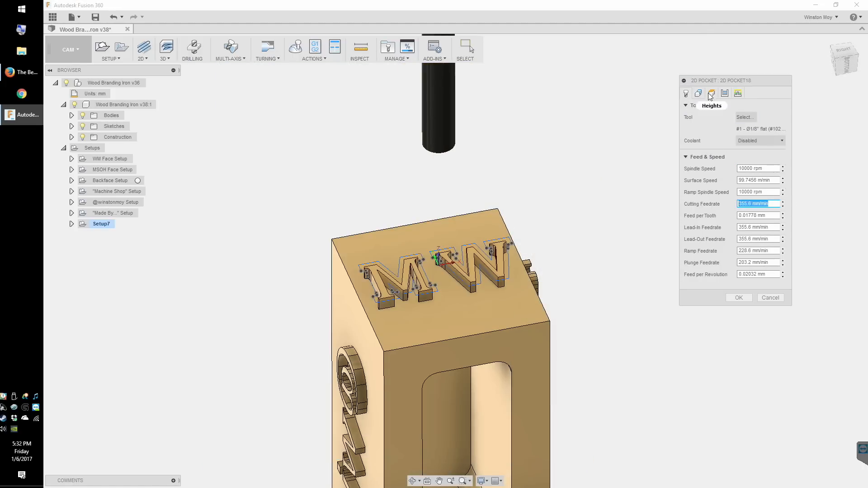
# - Generate the 1/8" pocket and set up 1/16" and 1/32" contours with multiple depths, finishing at final depth
pyautogui.click(712, 93)
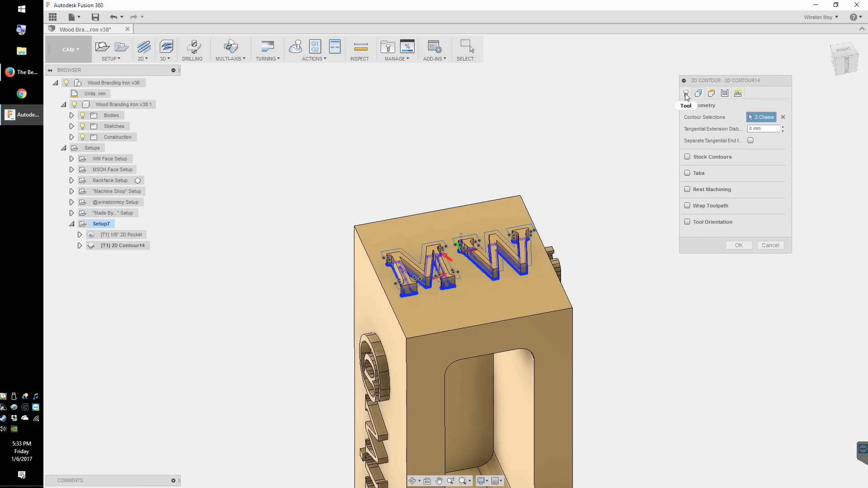
pyautogui.click(685, 94)
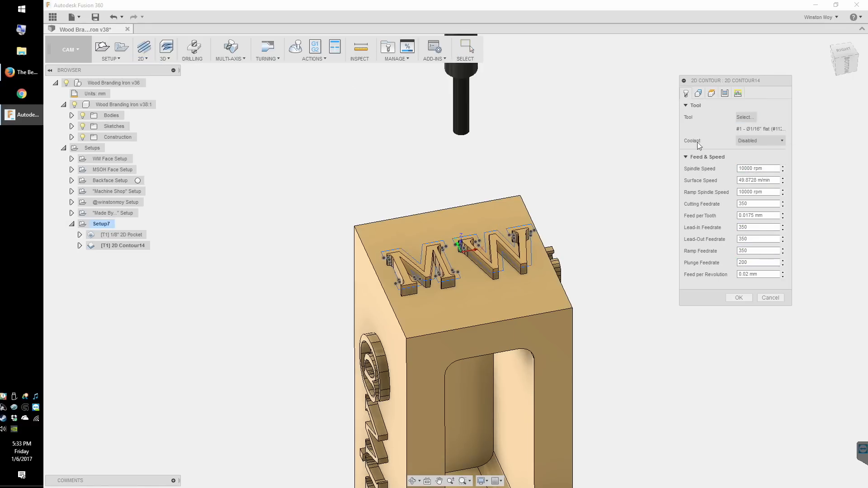
pyautogui.click(712, 93)
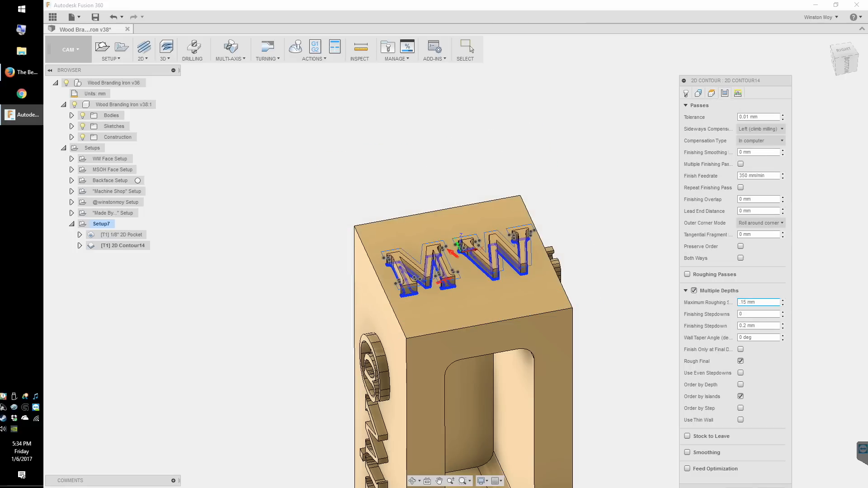
pyautogui.click(687, 435)
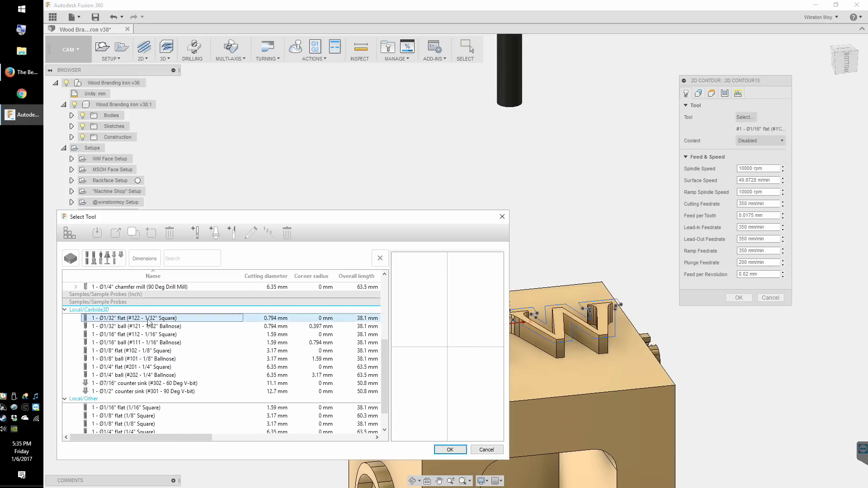
pyautogui.click(450, 450)
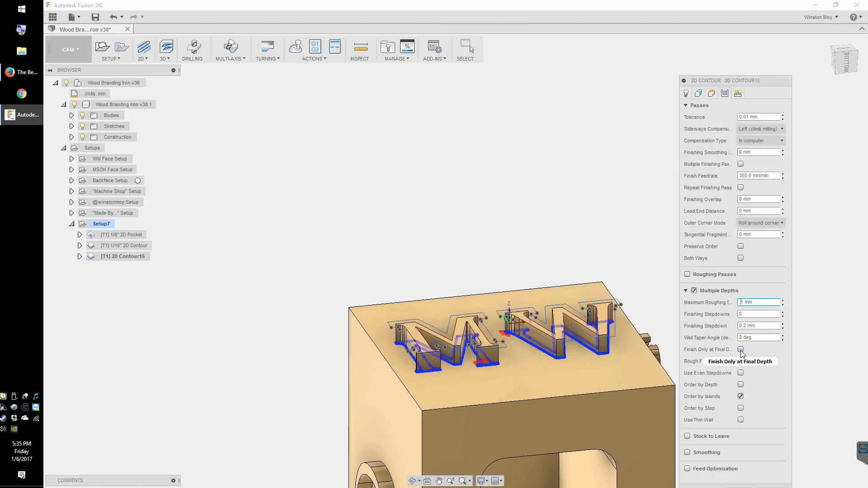
pyautogui.click(295, 47)
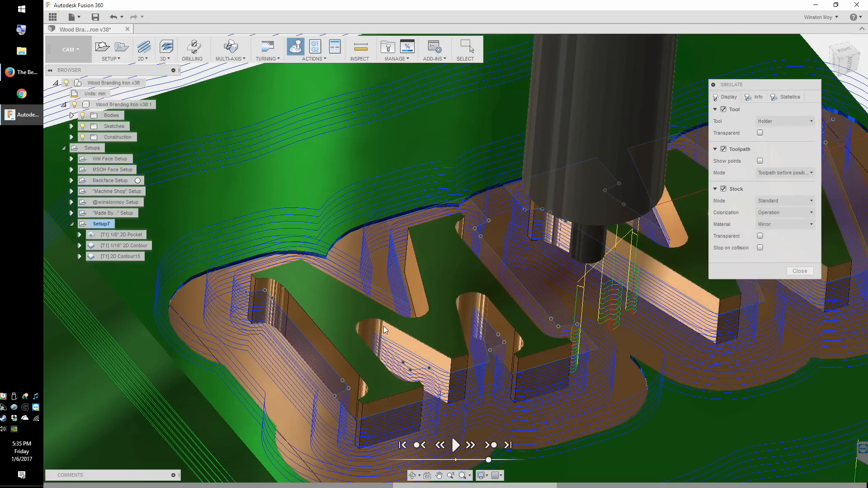
pyautogui.moveTo(417, 321)
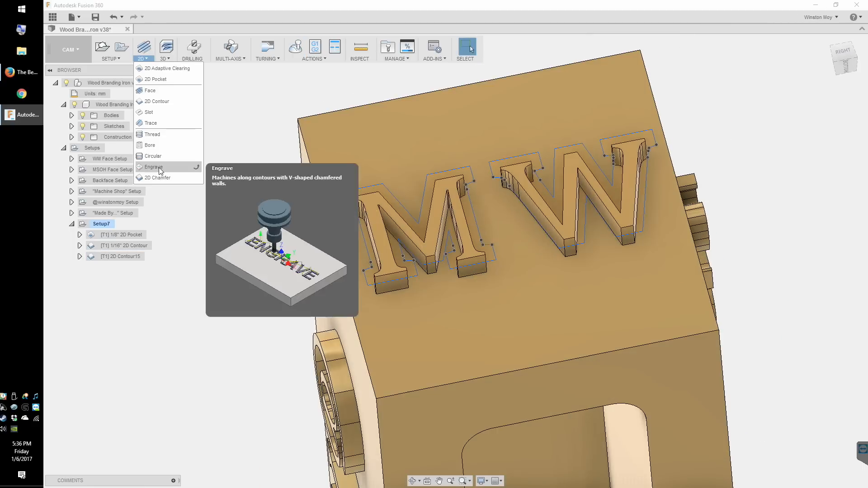
# - Add engrave operations on the MW letter contours and play/pause the full simulation
pyautogui.click(154, 167)
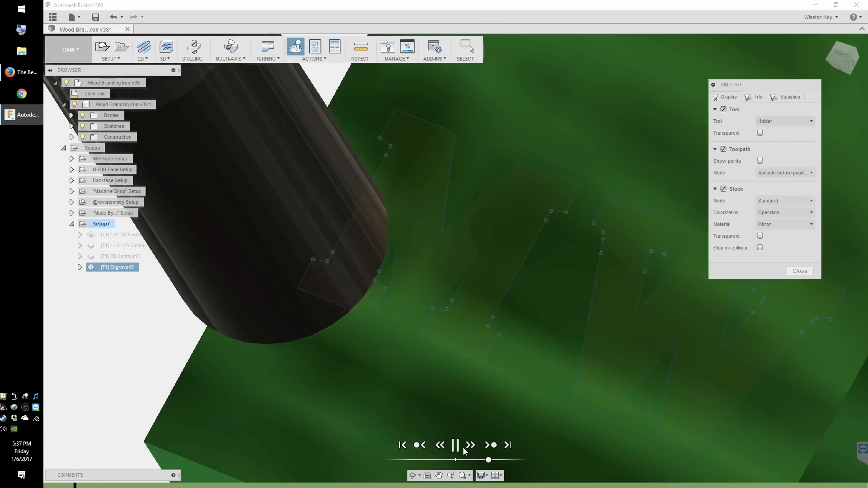
pyautogui.click(455, 445)
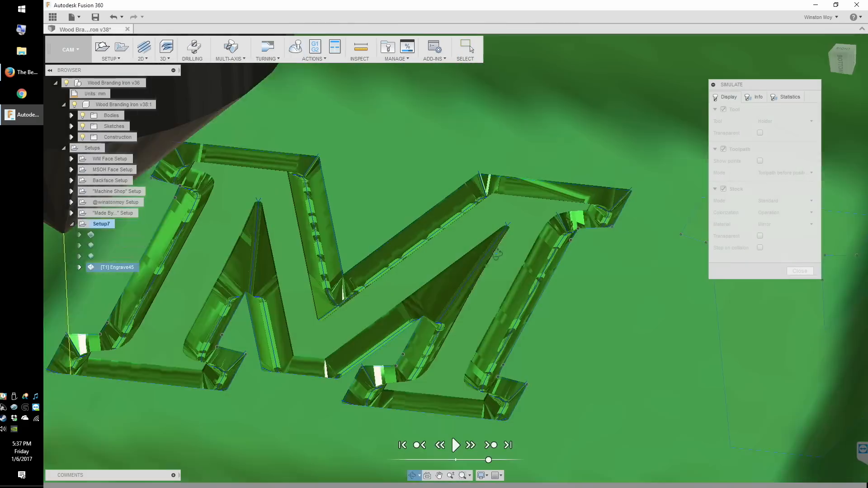
pyautogui.click(799, 270)
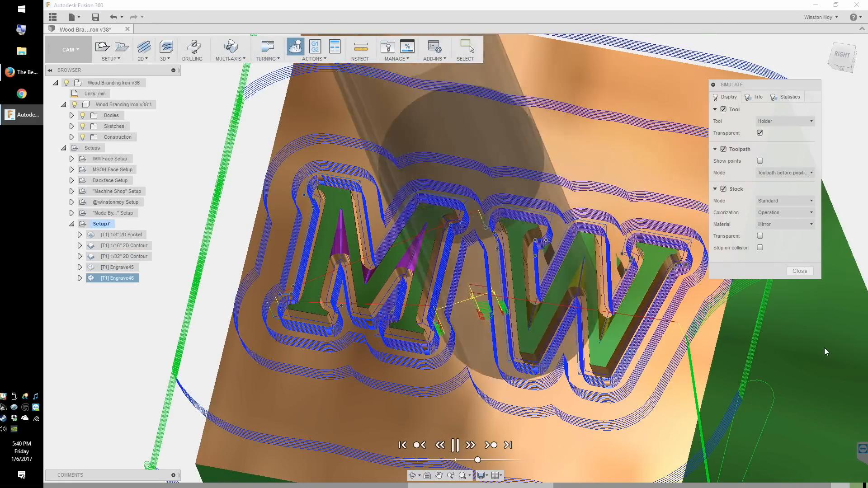
pyautogui.click(455, 445)
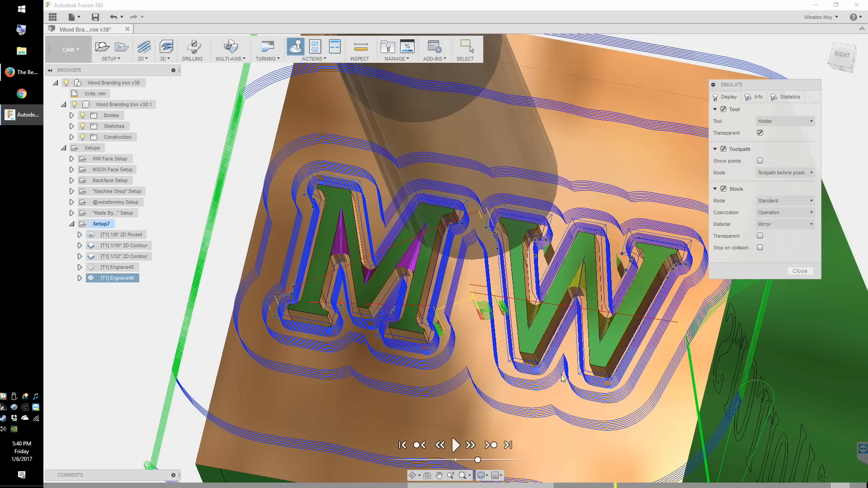